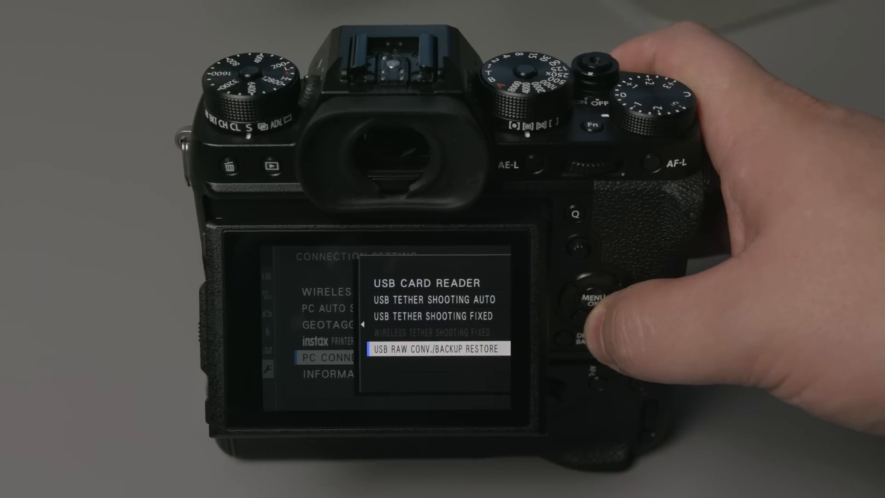
- Confirm USB RAW CONV./BACKUP RESTORE as the X-T2's PC connection mode
{"action": "left_click", "coordinate": [596, 297]}
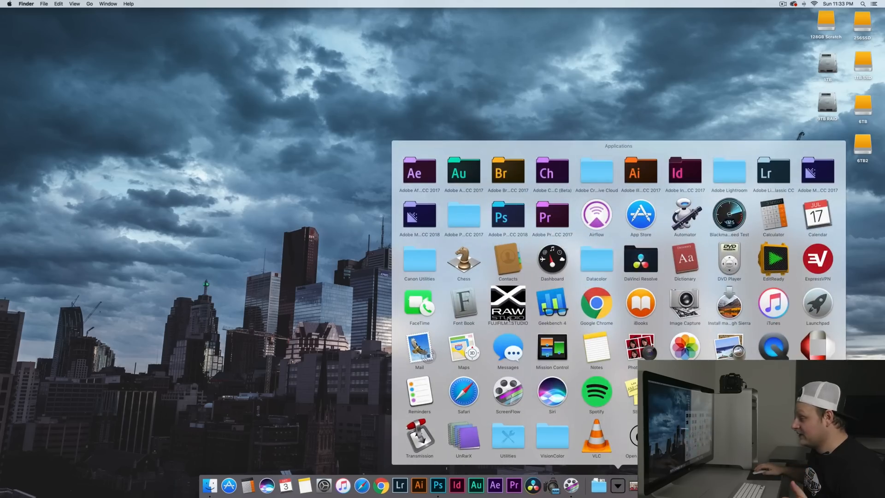
- Launch FUJIFILM X RAW STUDIO from Applications and maximize its window
{"action": "double_click", "coordinate": [507, 304]}
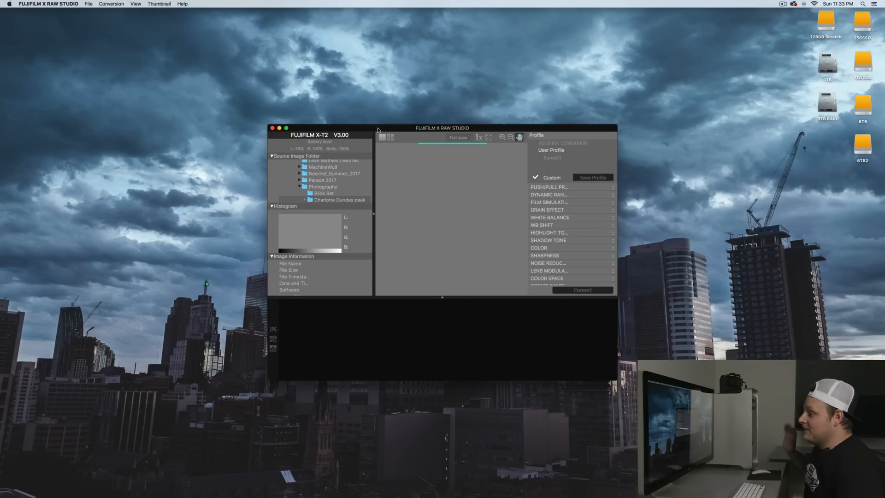
{"action": "left_click", "coordinate": [339, 199]}
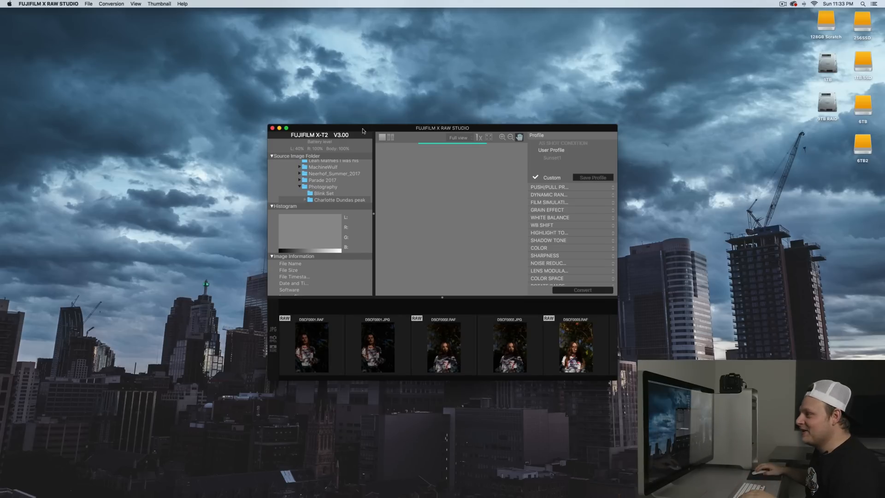
{"action": "left_click", "coordinate": [285, 128]}
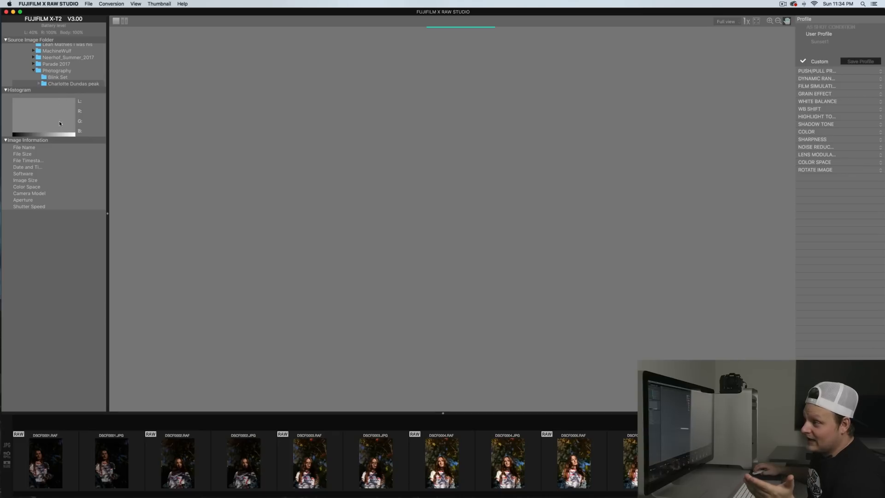
{"action": "mouse_move", "coordinate": [5, 116]}
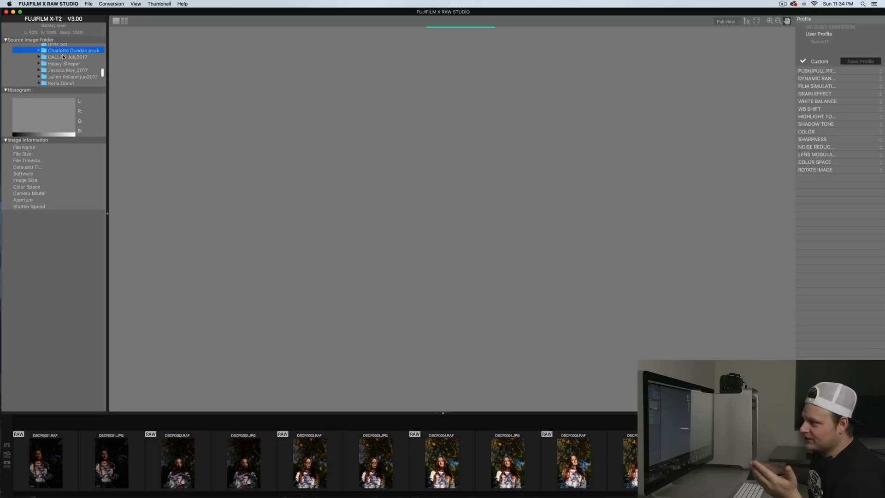
{"action": "mouse_move", "coordinate": [162, 113]}
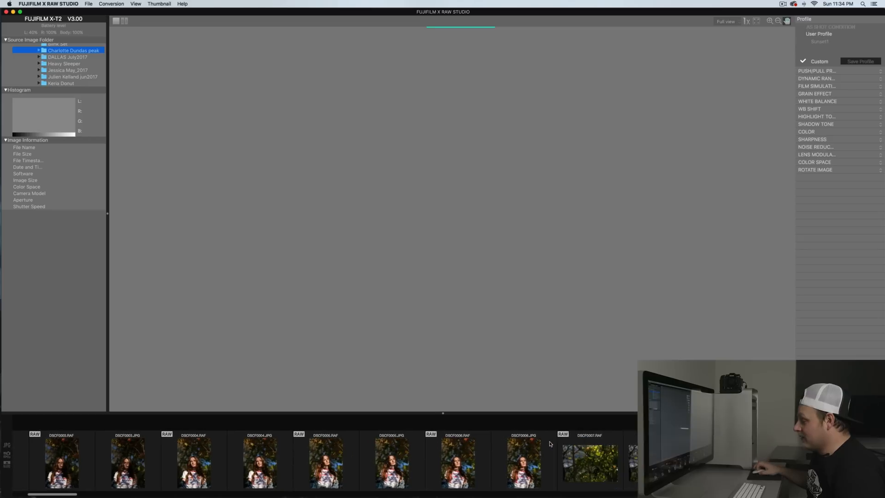
- Open DSCF0006.RAF and keep its film simulation at PROVIA/STANDARD
{"action": "left_click", "coordinate": [458, 460]}
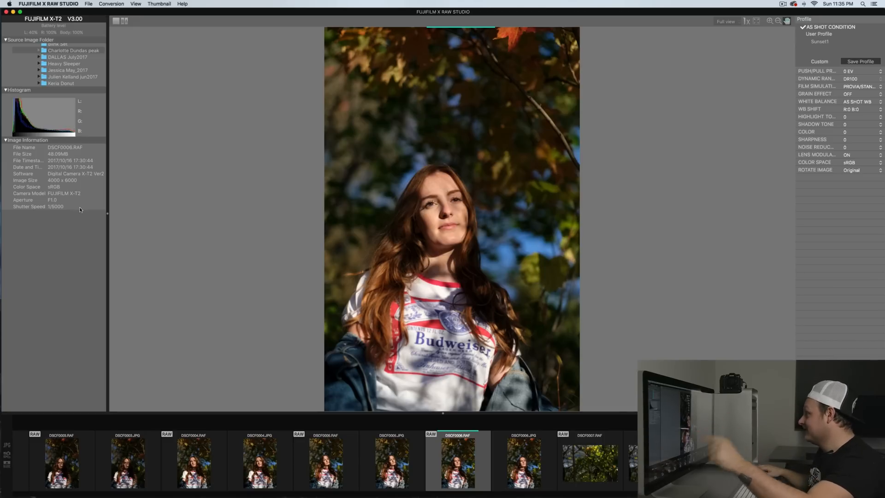
{"action": "mouse_move", "coordinate": [113, 194]}
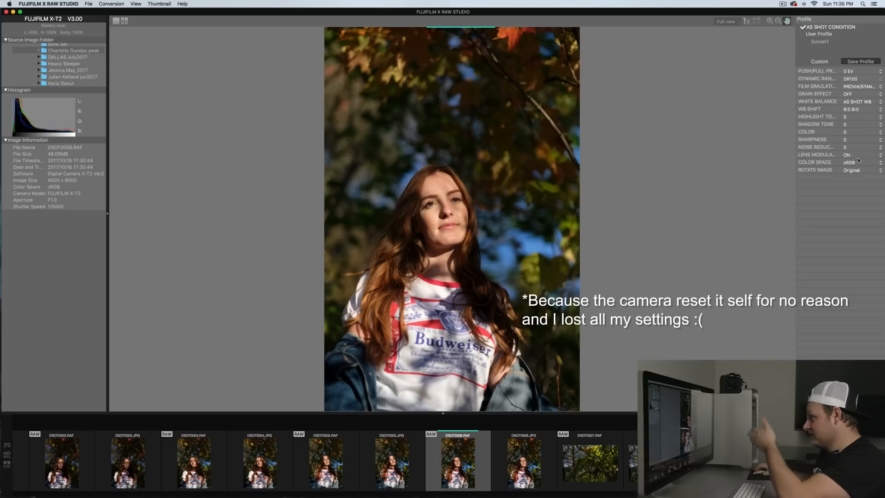
{"action": "left_click", "coordinate": [859, 87]}
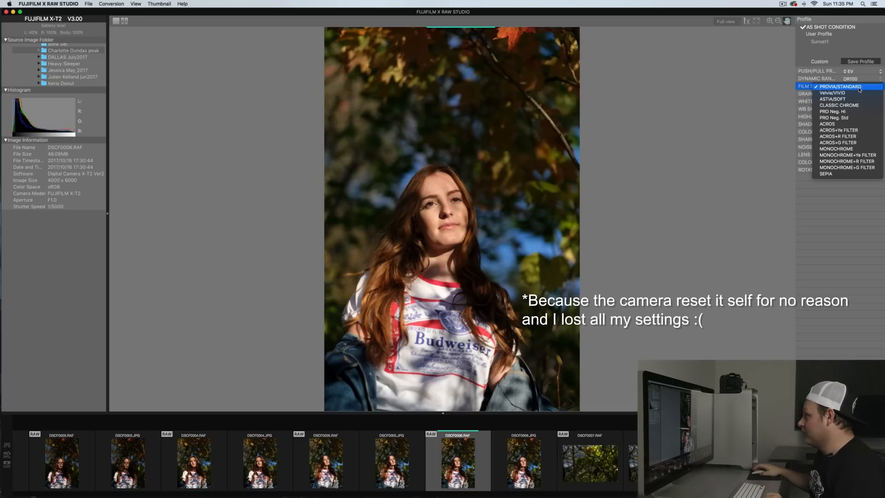
{"action": "left_click", "coordinate": [841, 87]}
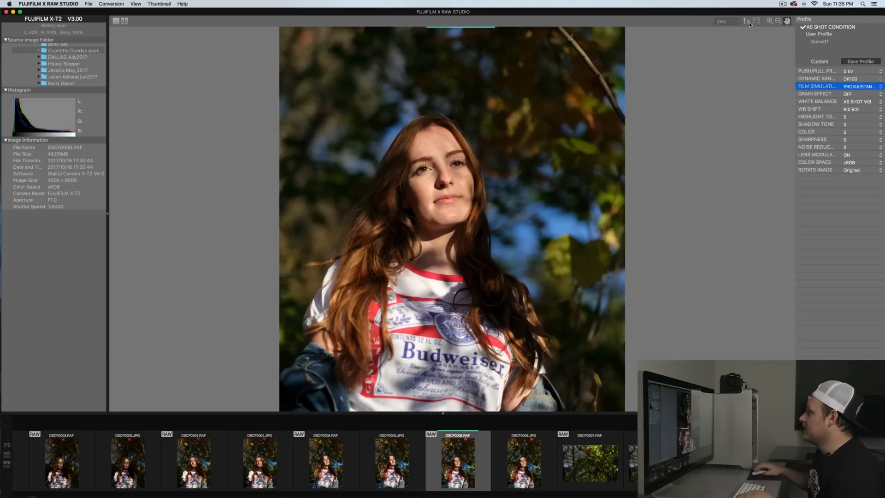
- Set the viewer zoom level to 25%
{"action": "left_click", "coordinate": [769, 21]}
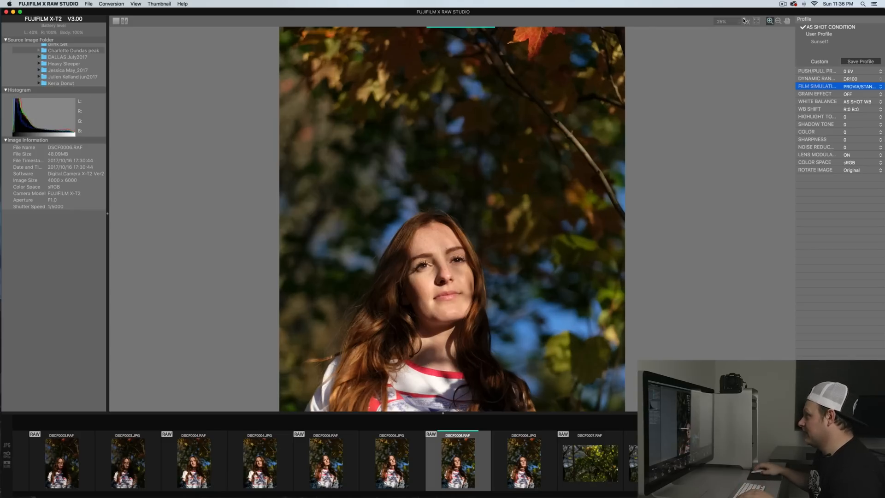
{"action": "left_click", "coordinate": [722, 21]}
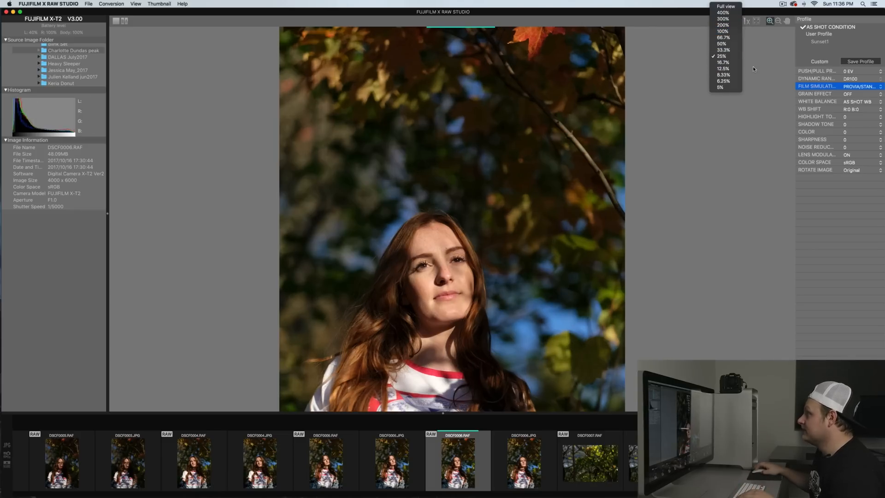
{"action": "left_click", "coordinate": [721, 55]}
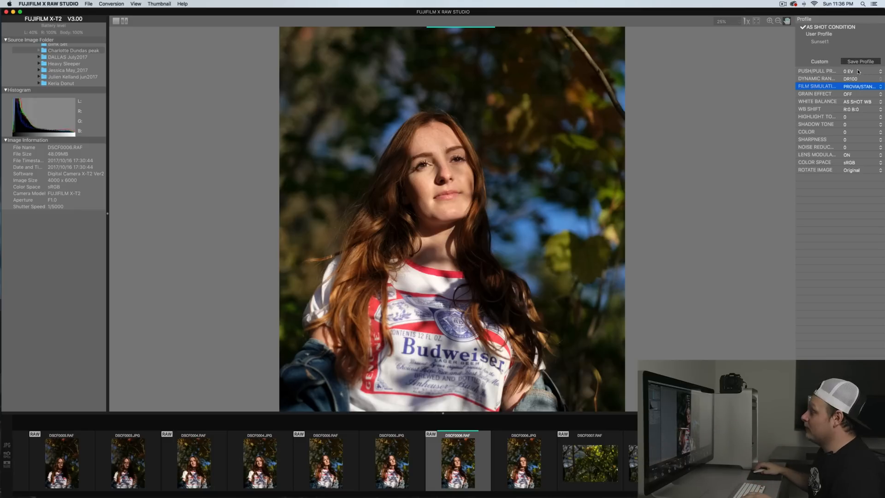
- Darken exposure by 1/3 stop, switch to Classic Chrome, and set white balance to 5900K
{"action": "left_click", "coordinate": [849, 70]}
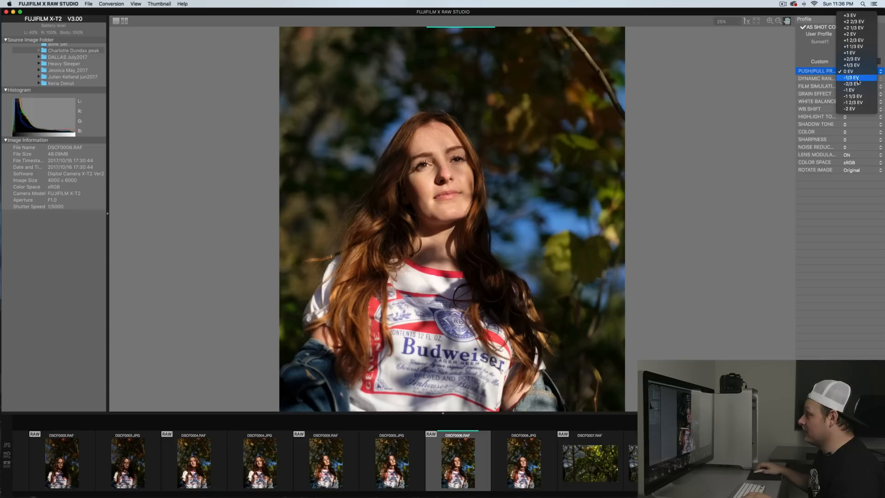
{"action": "left_click", "coordinate": [847, 71]}
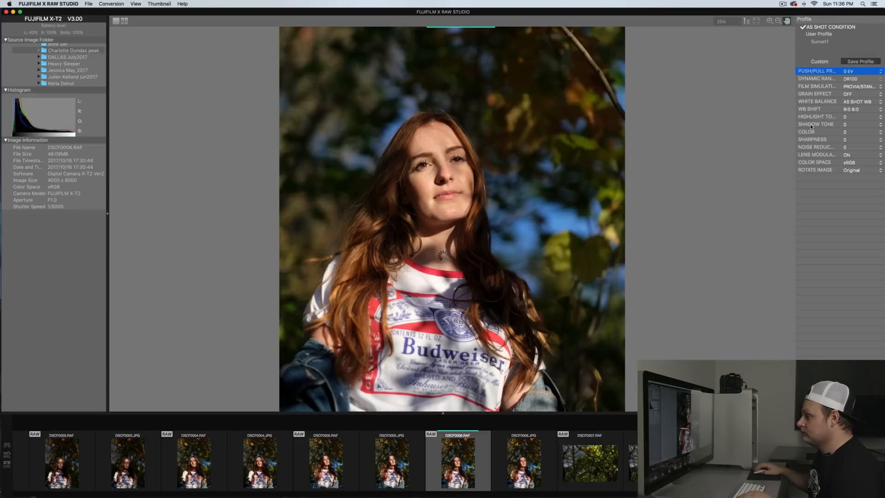
{"action": "left_click", "coordinate": [880, 71]}
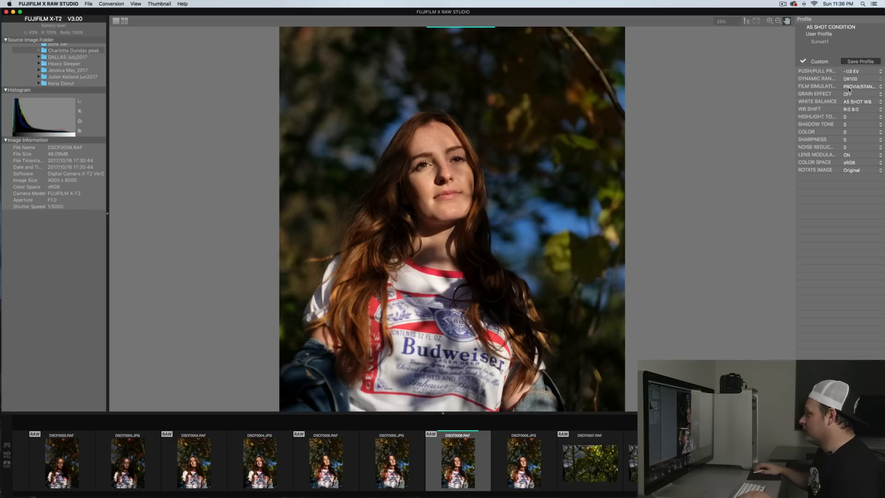
{"action": "left_click", "coordinate": [857, 85]}
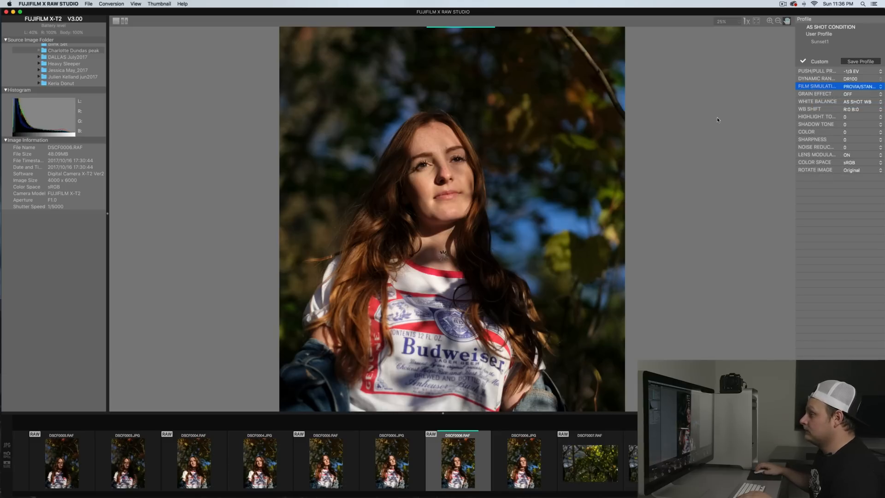
{"action": "left_click", "coordinate": [859, 86]}
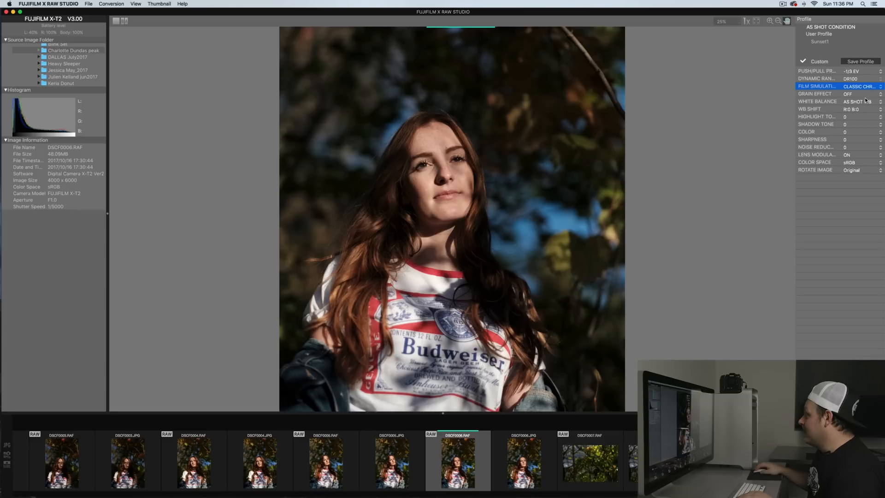
{"action": "left_click", "coordinate": [835, 93]}
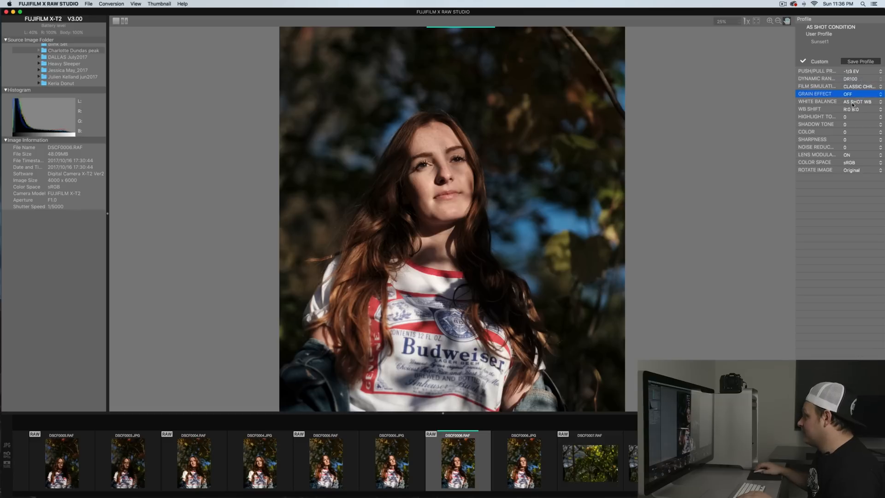
{"action": "left_click", "coordinate": [857, 102]}
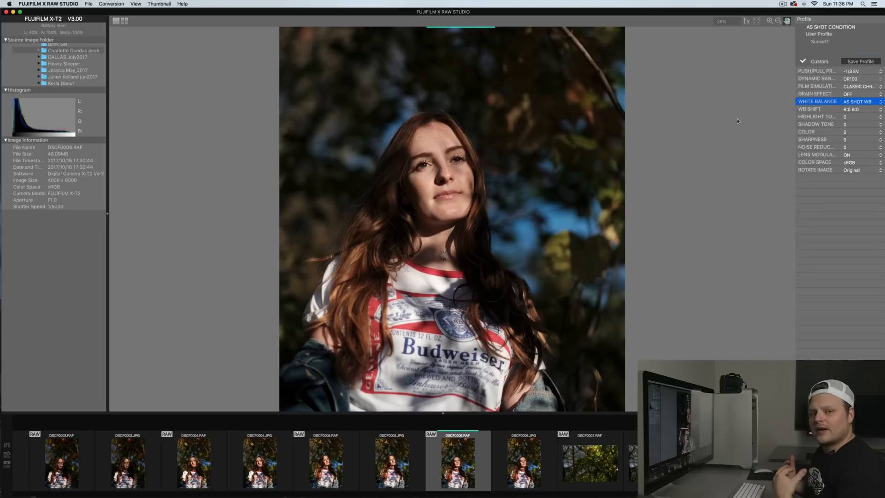
{"action": "left_click", "coordinate": [858, 101]}
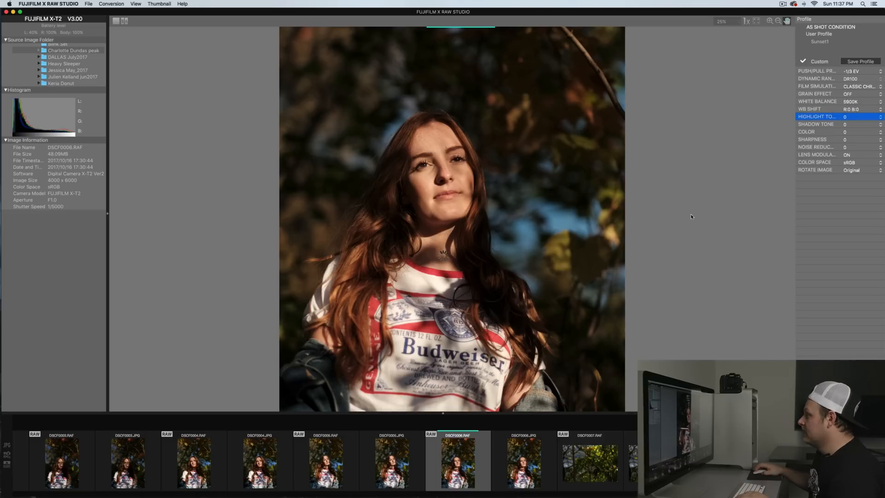
- Set highlight tone to -1, return shadow tone to 0 after trying -2, and set color to -1
{"action": "left_click", "coordinate": [855, 116]}
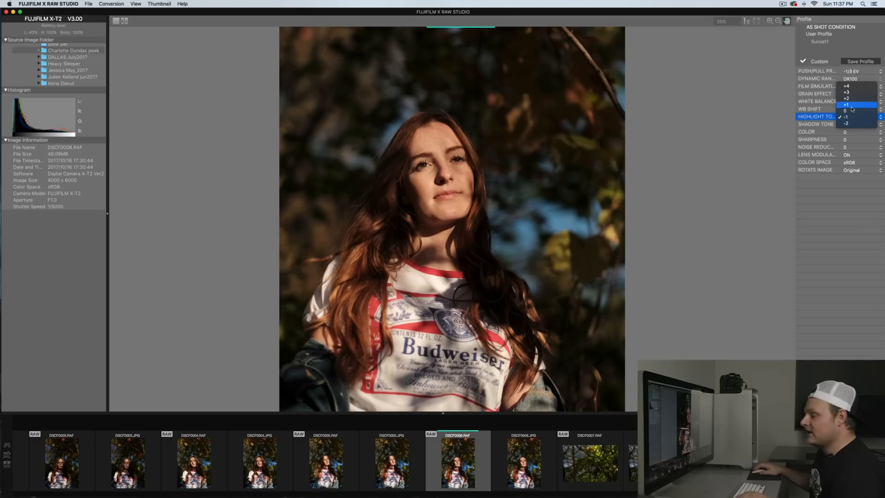
{"action": "left_click", "coordinate": [846, 117]}
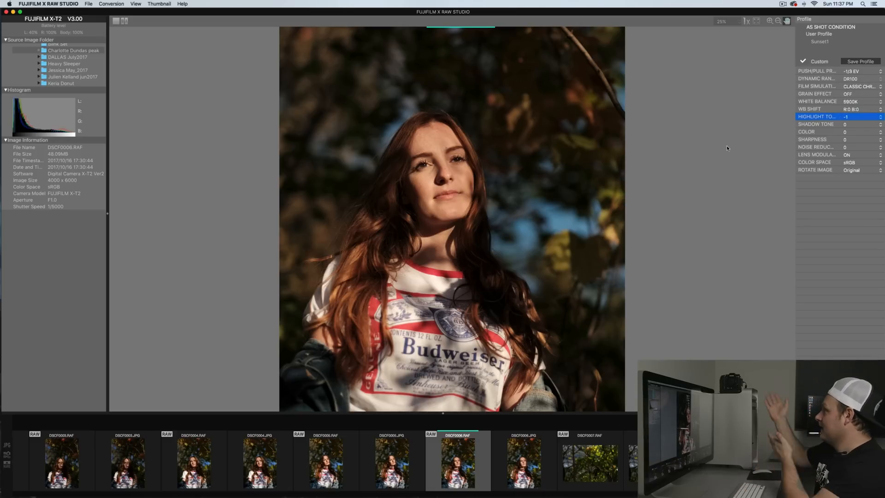
{"action": "left_click", "coordinate": [860, 124]}
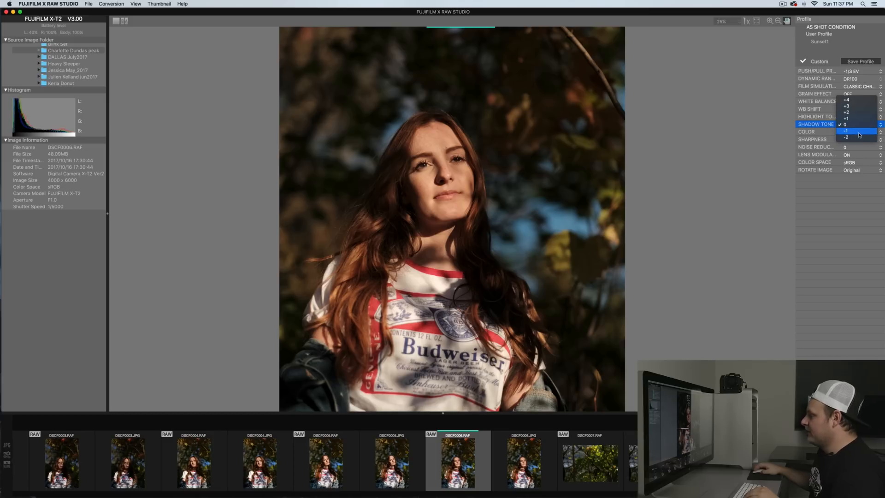
{"action": "left_click", "coordinate": [844, 123]}
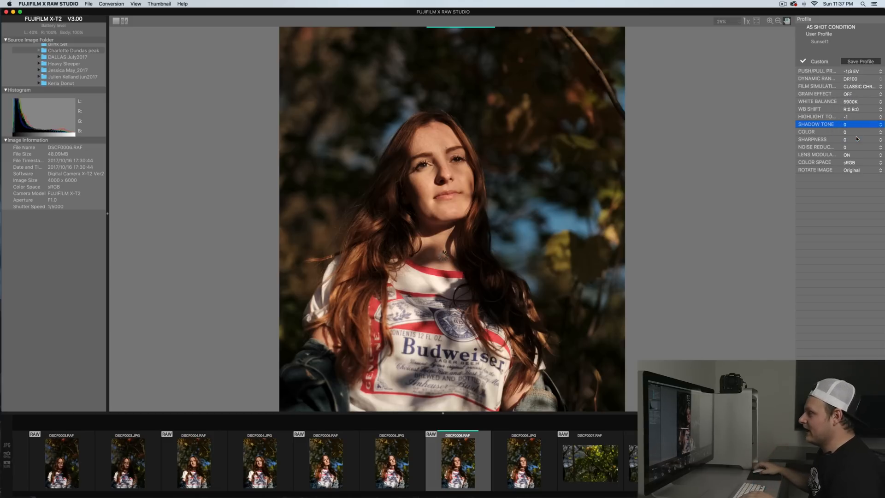
{"action": "left_click", "coordinate": [864, 124]}
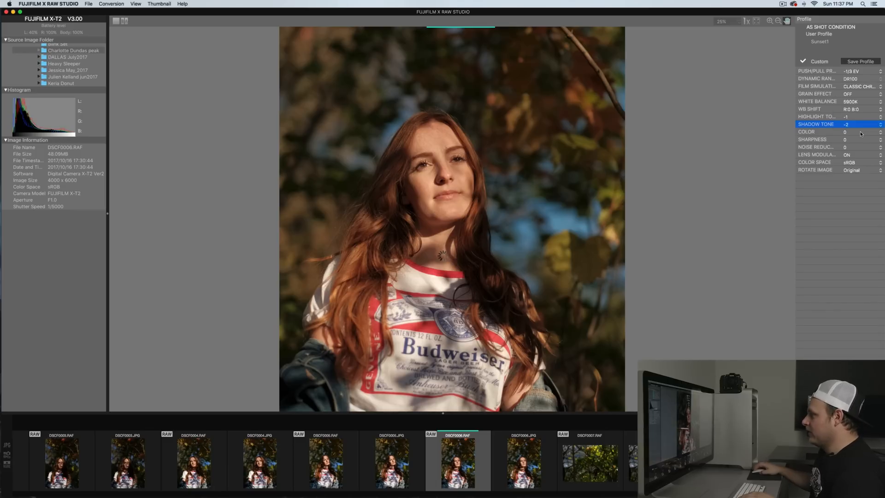
{"action": "left_click", "coordinate": [880, 123]}
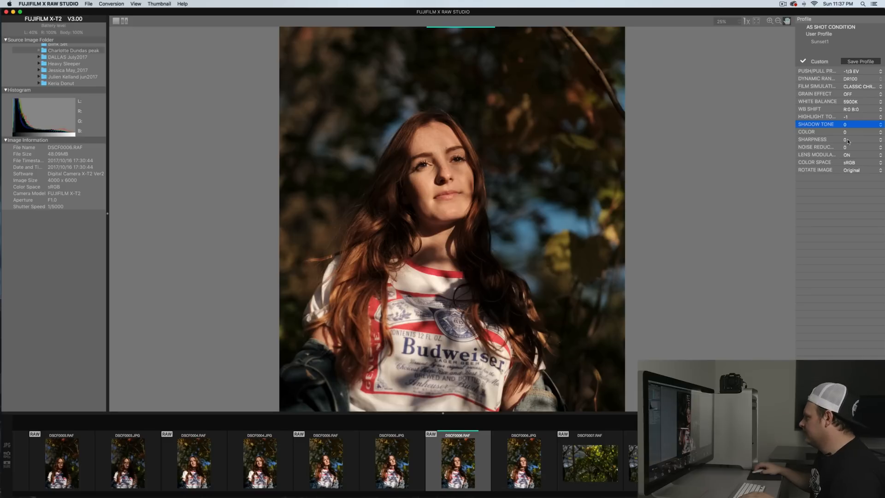
{"action": "left_click", "coordinate": [835, 131]}
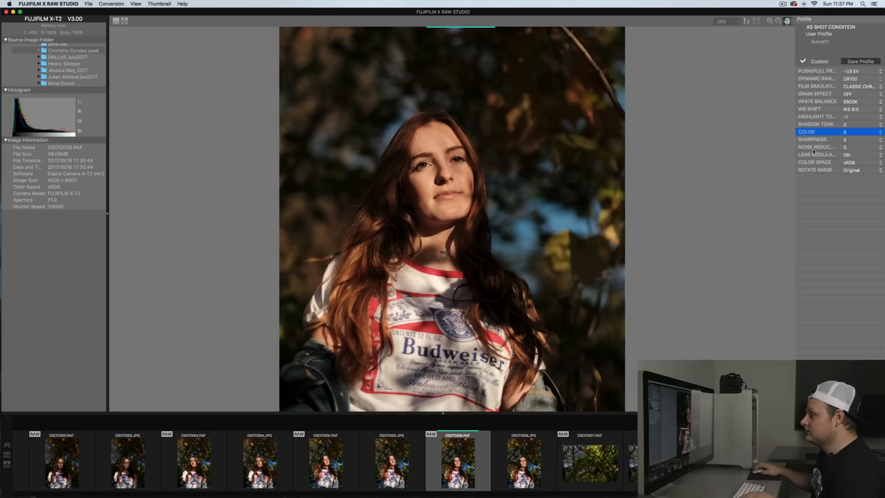
{"action": "left_click", "coordinate": [880, 133]}
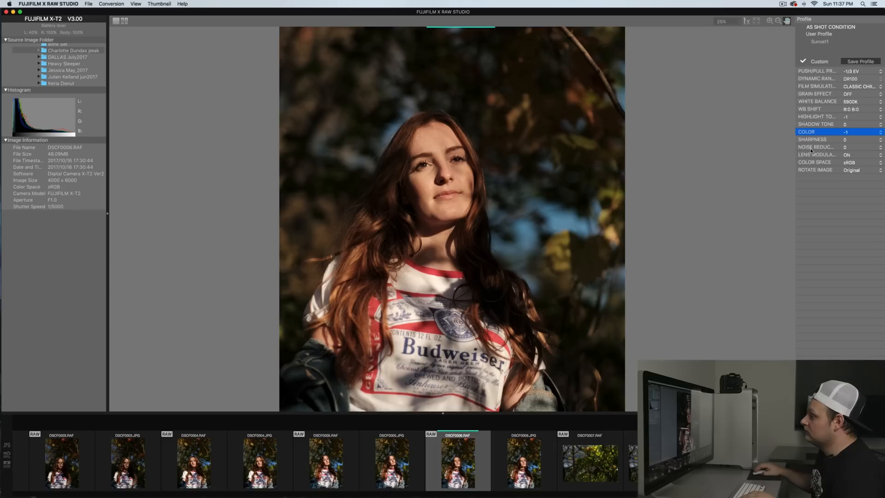
{"action": "left_click", "coordinate": [824, 139]}
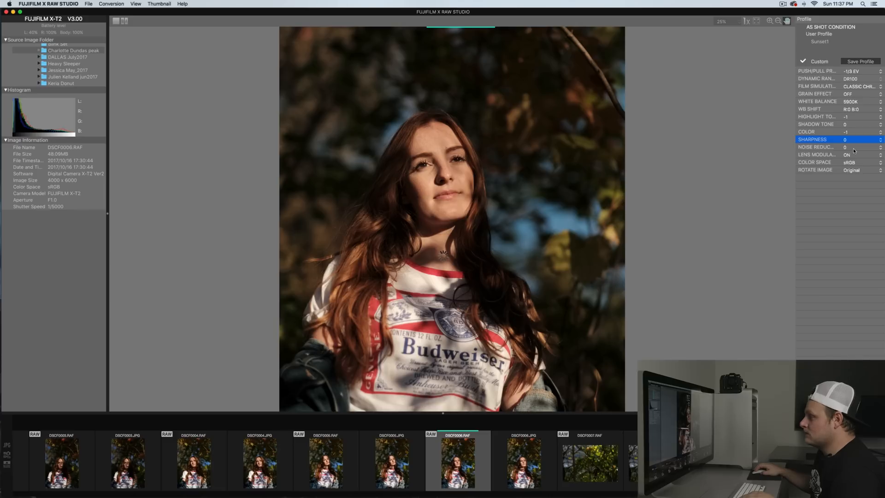
- Set sharpness +2 and noise reduction -2 on DSCF0006, then begin saving a profile
{"action": "left_click", "coordinate": [881, 138]}
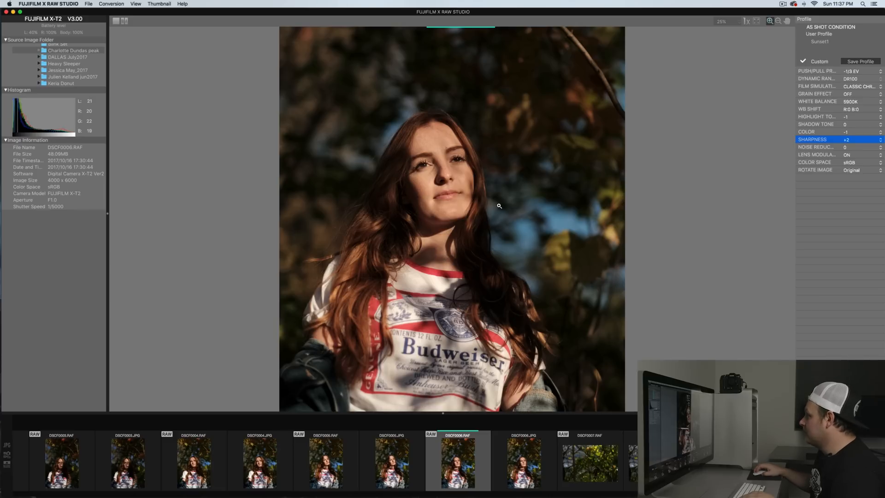
{"action": "left_click", "coordinate": [769, 21]}
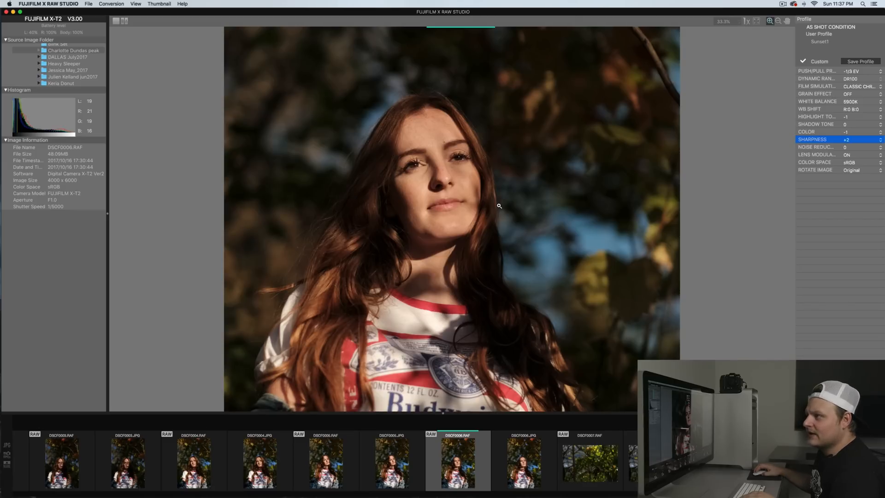
{"action": "left_click", "coordinate": [855, 146]}
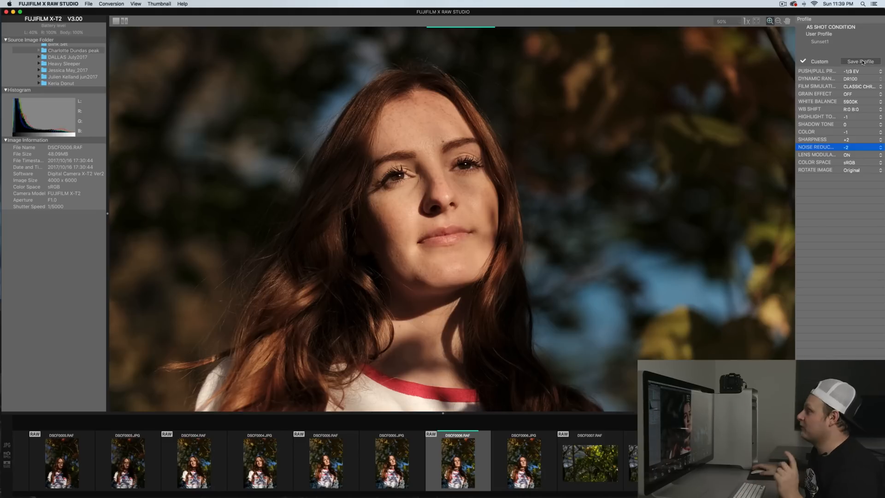
{"action": "left_click", "coordinate": [860, 61]}
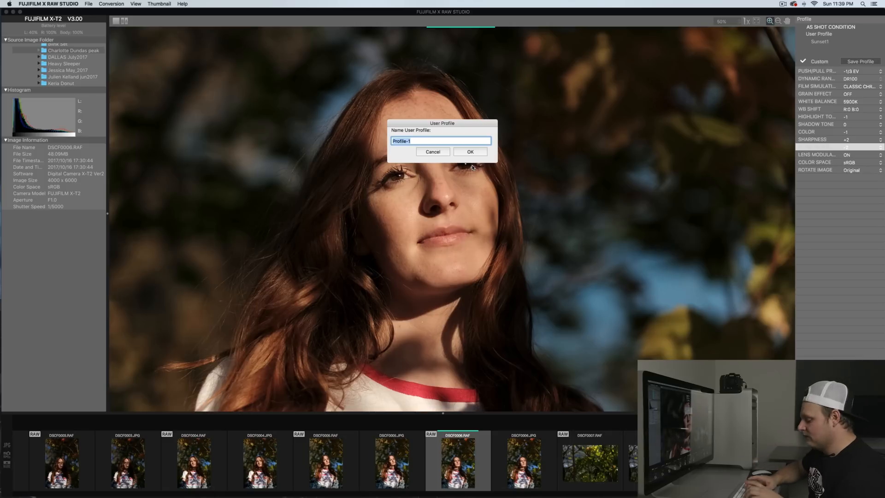
- Save the profile as Sunset2, zoom out, and open DSCF0016.RAF from the filmstrip
{"action": "left_click", "coordinate": [470, 152]}
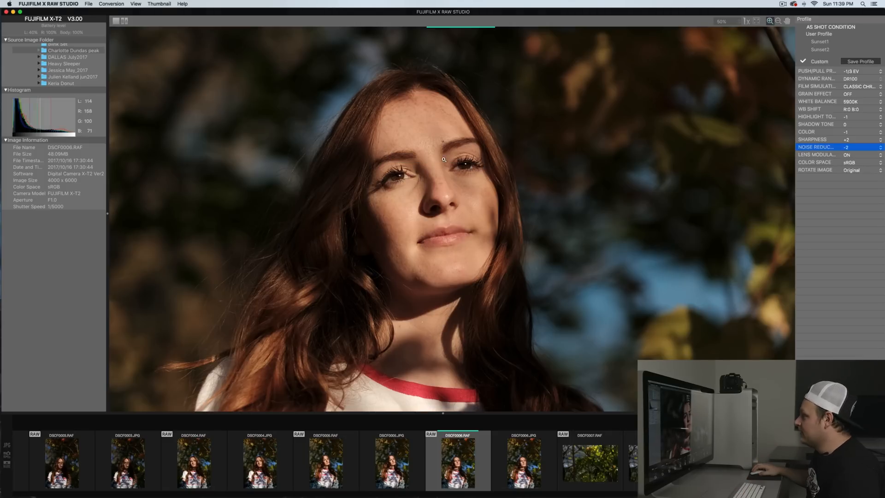
{"action": "left_click", "coordinate": [770, 21]}
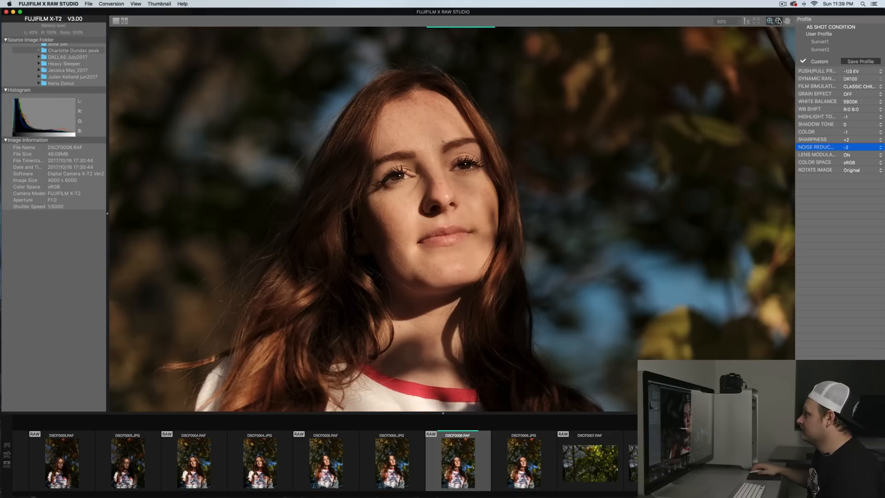
{"action": "left_click", "coordinate": [777, 22]}
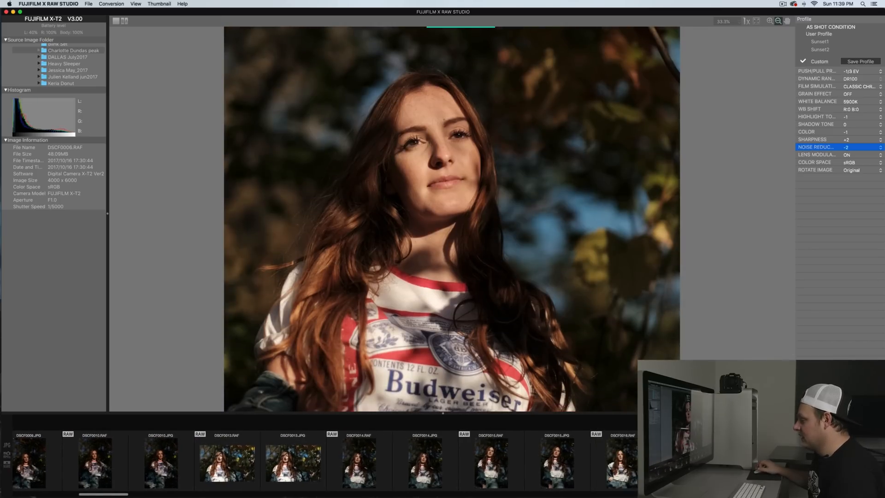
{"action": "scroll", "scroll_direction": "right", "scroll_amount": 3}
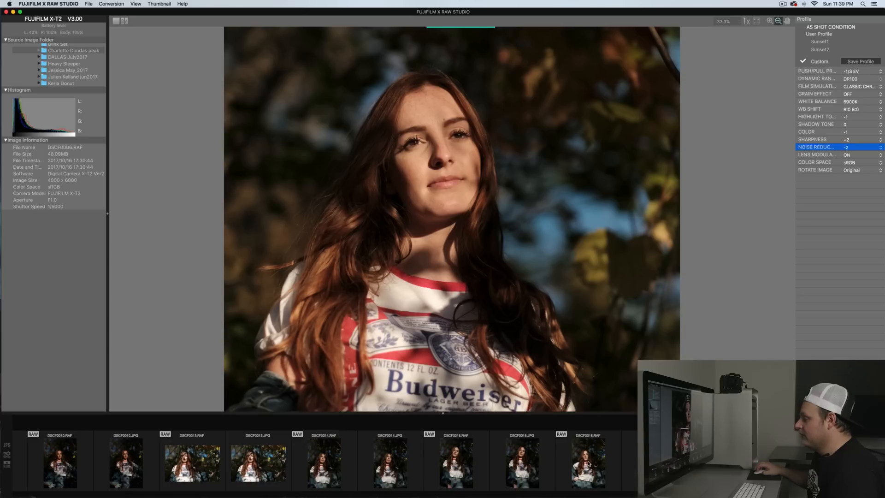
{"action": "left_click", "coordinate": [571, 462]}
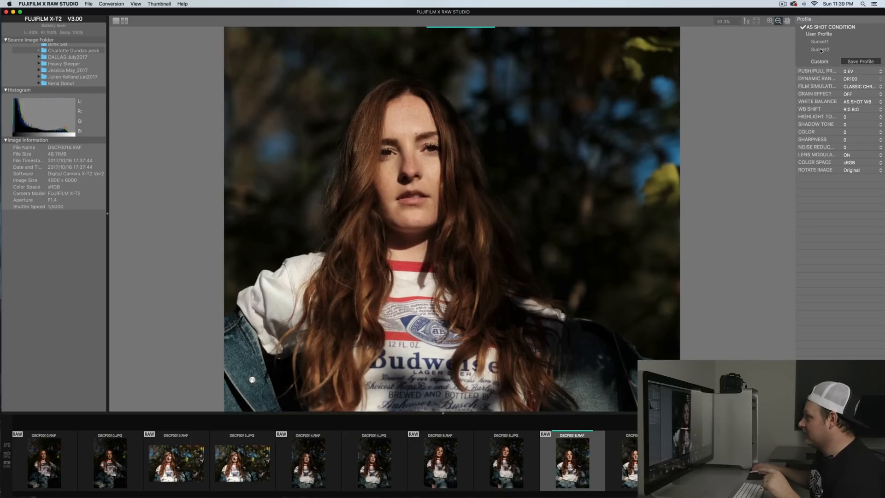
- Apply Sunset2 to DSCF0016.RAF, then return to DSCF0006.RAF
{"action": "left_click", "coordinate": [819, 49]}
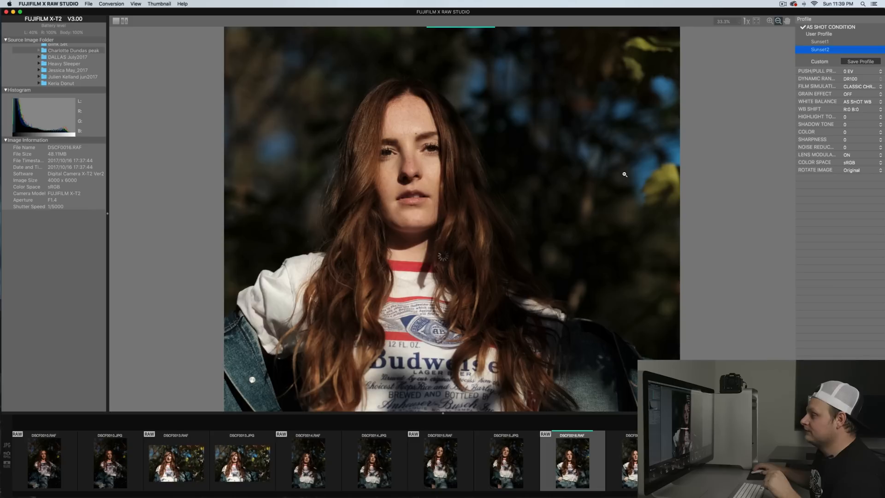
{"action": "left_click", "coordinate": [819, 49]}
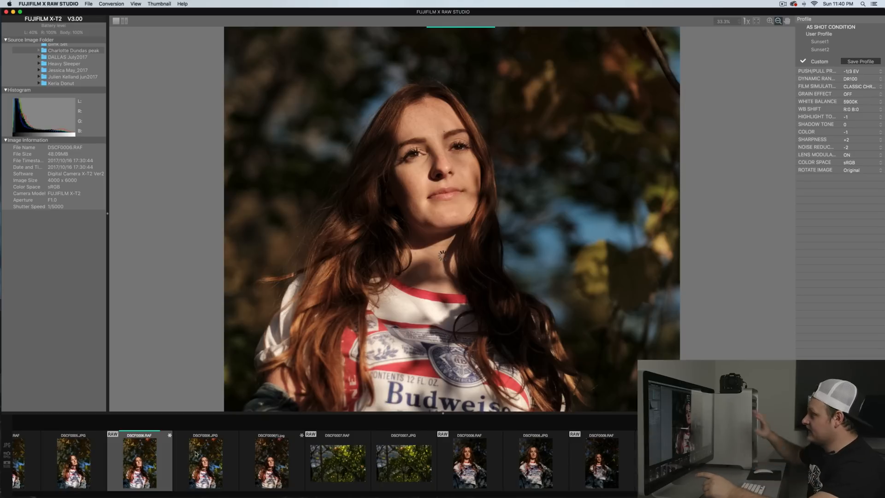
- View the camera JPEG, then the converted DSCF0006(1).jpg, for comparison
{"action": "left_click", "coordinate": [205, 462]}
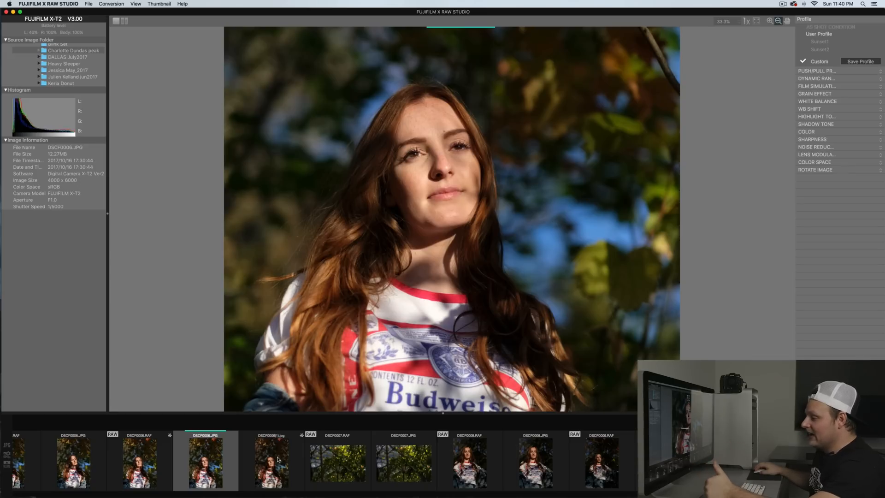
{"action": "left_click", "coordinate": [271, 463]}
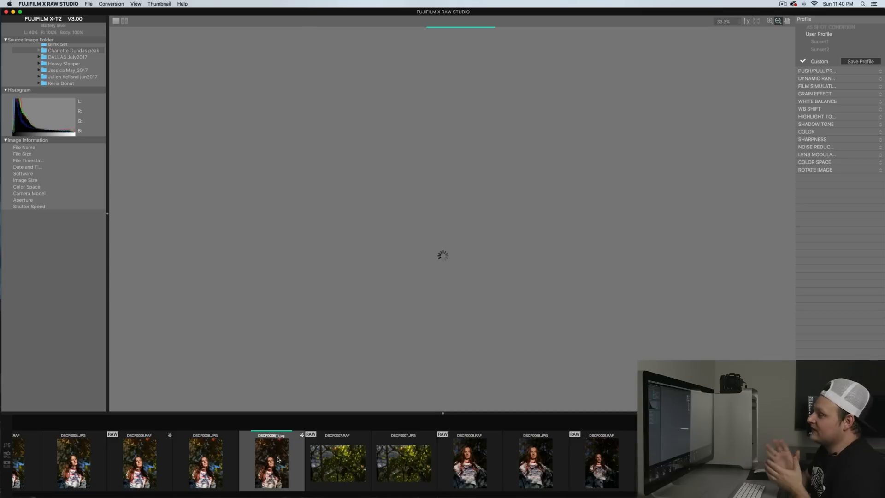
{"action": "left_click", "coordinate": [271, 461]}
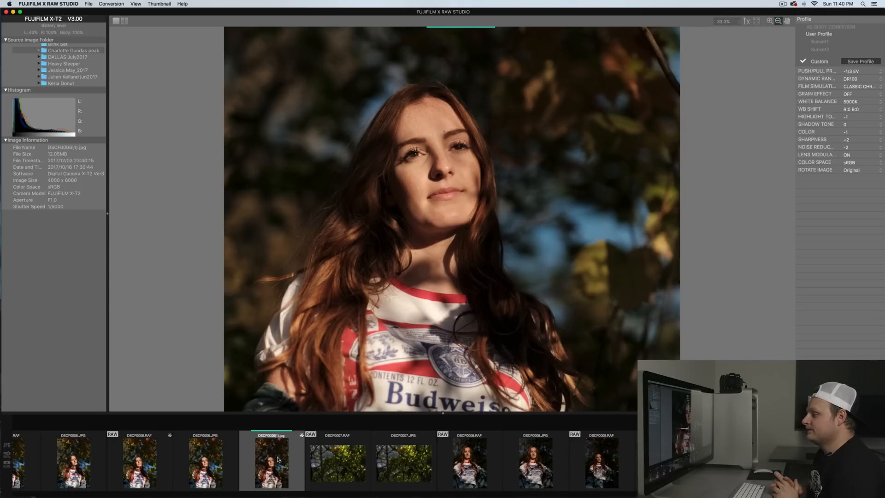
{"action": "scroll", "scroll_direction": "right", "scroll_amount": 3}
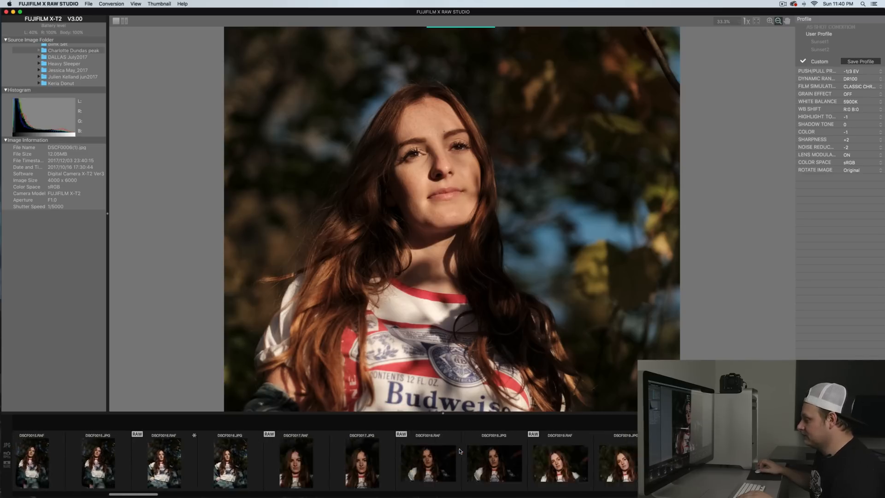
- Select DSCF0024.RAF and apply the Sunset2 user profile to it
{"action": "left_click", "coordinate": [311, 463]}
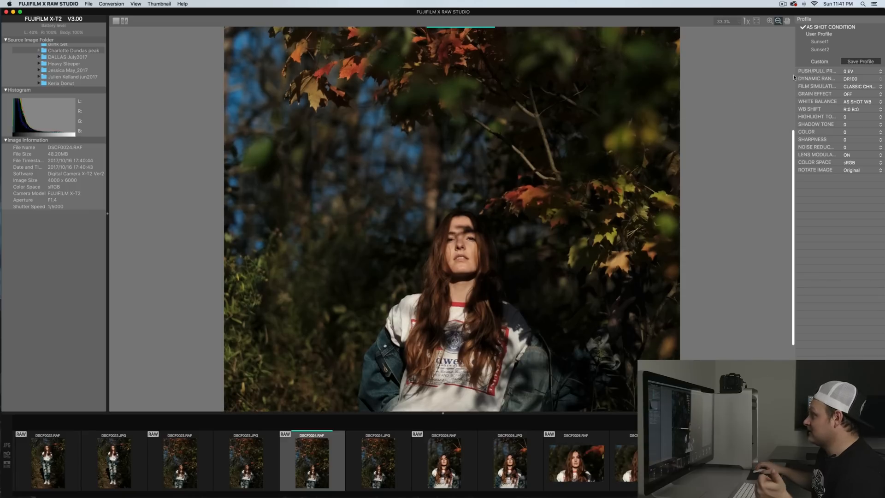
{"action": "left_click", "coordinate": [819, 50]}
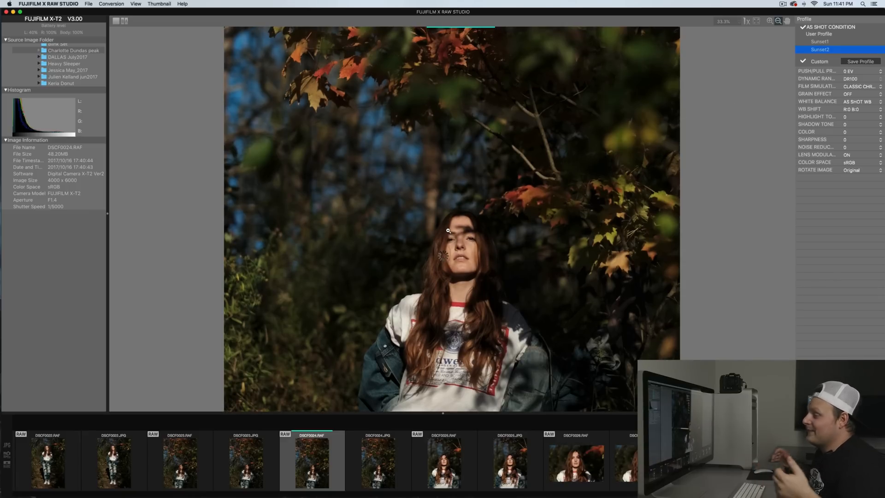
{"action": "left_click", "coordinate": [819, 50]}
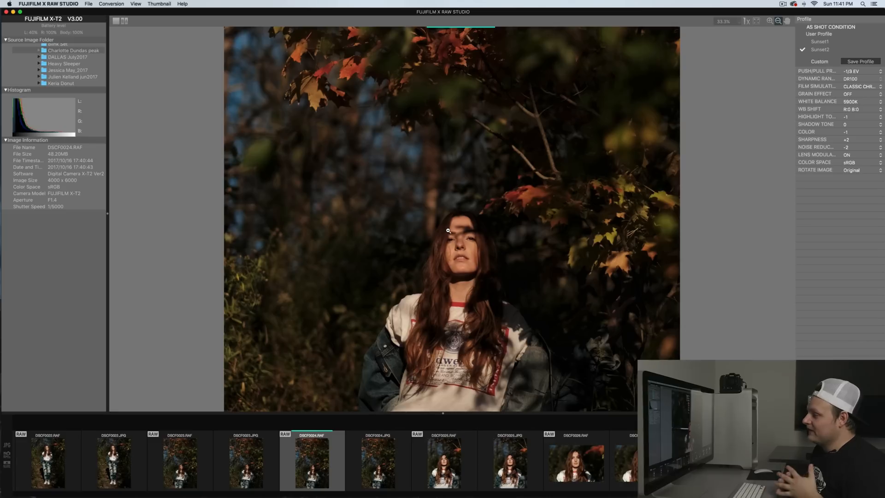
{"action": "mouse_move", "coordinate": [449, 233]}
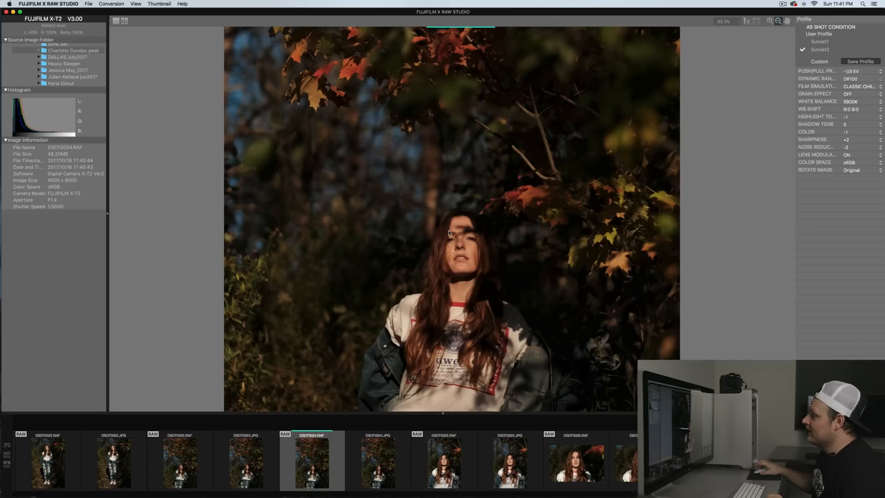
{"action": "left_click", "coordinate": [849, 406]}
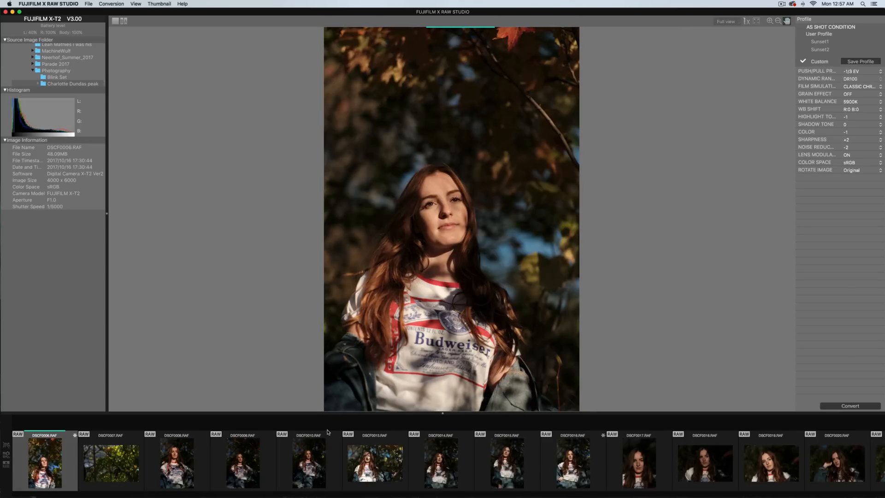
{"action": "mouse_move", "coordinate": [181, 460]}
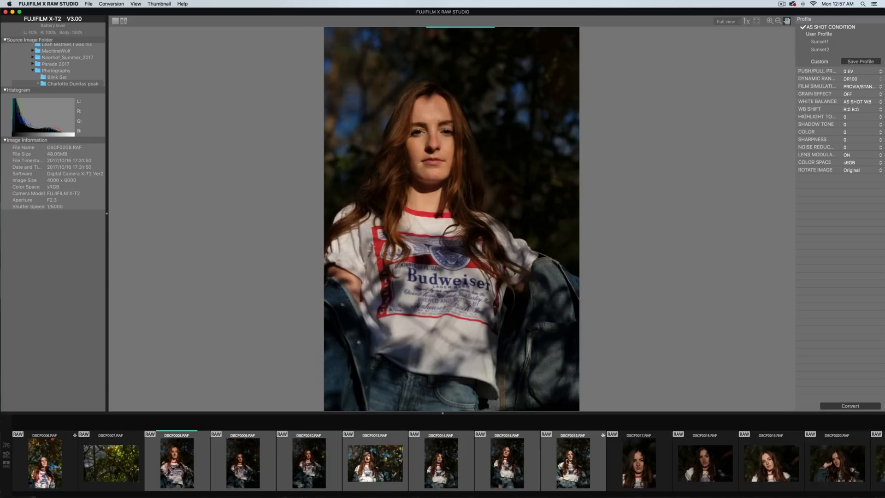
{"action": "mouse_move", "coordinate": [432, 462]}
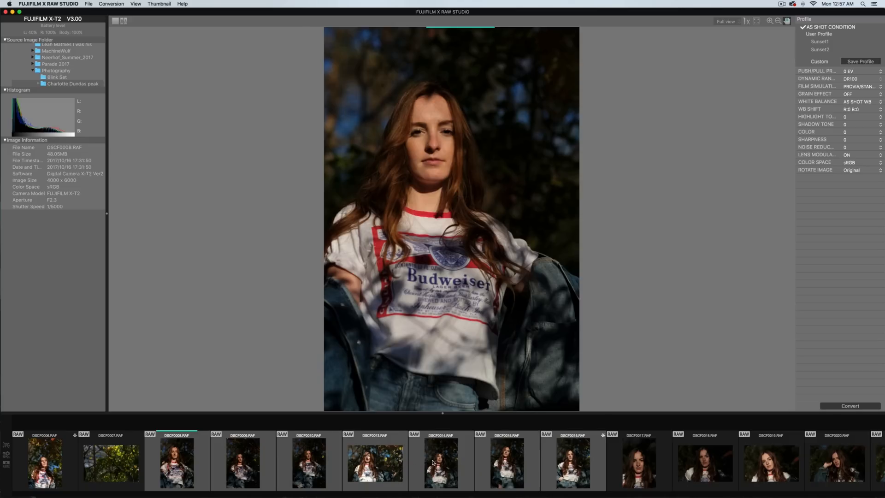
- Apply the Sunset2 user profile to DSCF0008.RAF
{"action": "left_click", "coordinate": [819, 50]}
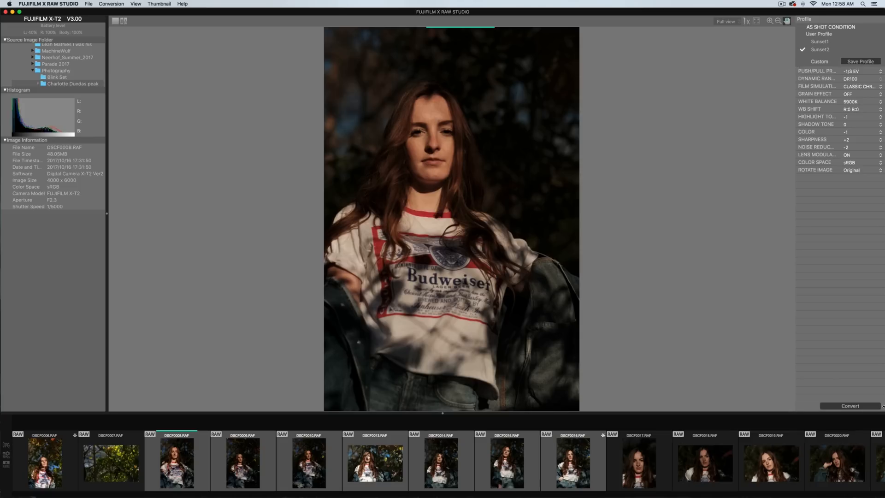
{"action": "left_click", "coordinate": [850, 405]}
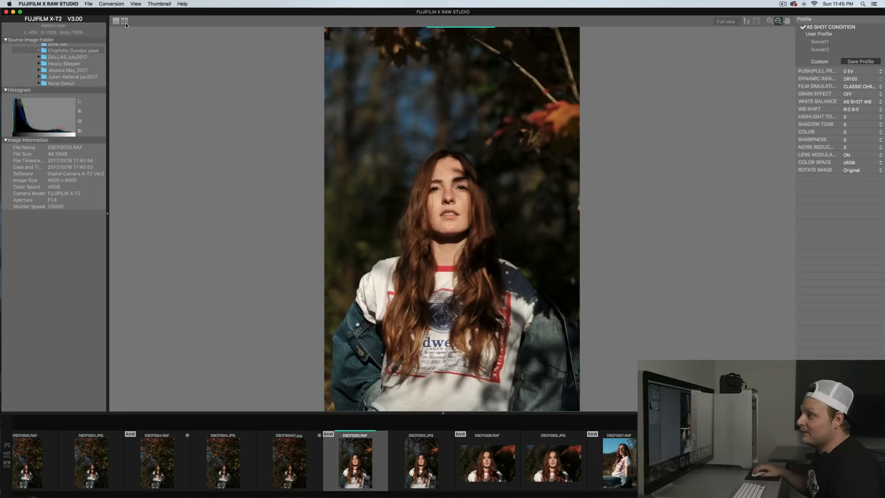
- Show DSCF0025 before and after side by side and pull exposure to -1/3 EV
{"action": "left_click", "coordinate": [124, 22]}
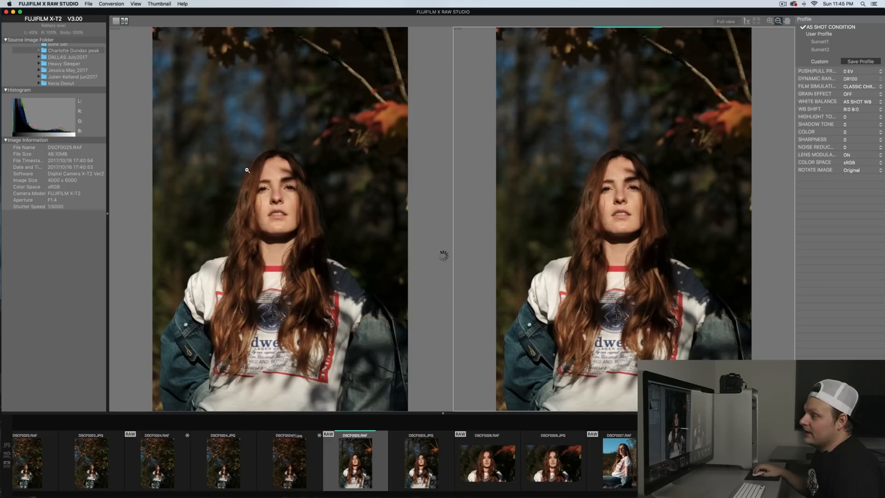
{"action": "mouse_move", "coordinate": [272, 167]}
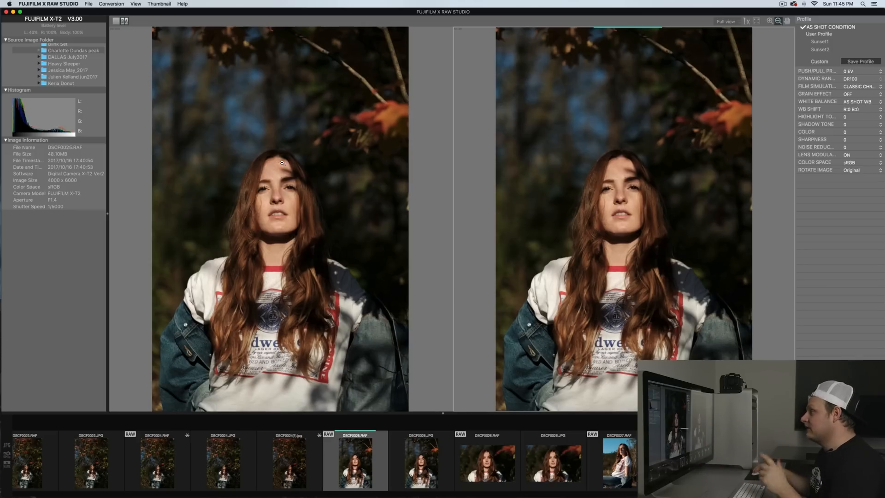
{"action": "left_click", "coordinate": [852, 71]}
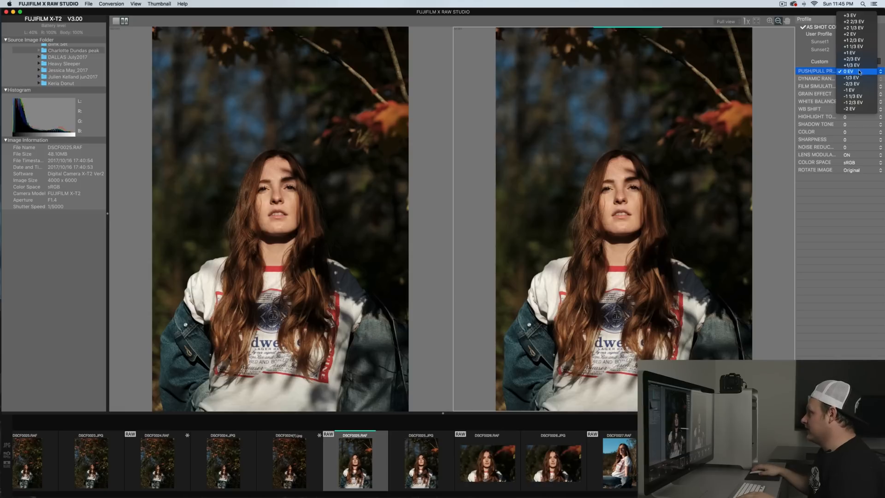
{"action": "left_click", "coordinate": [849, 71]}
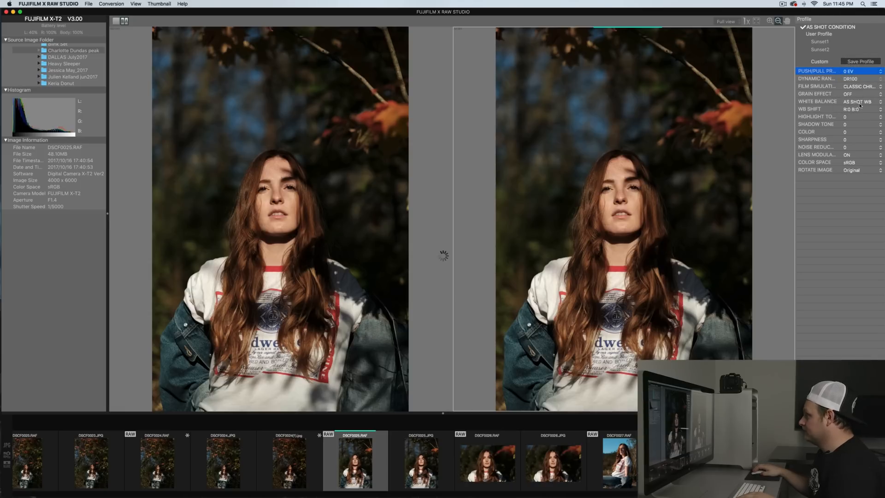
- Set white balance to 5600K and raise sharpness to +2
{"action": "left_click", "coordinate": [857, 101]}
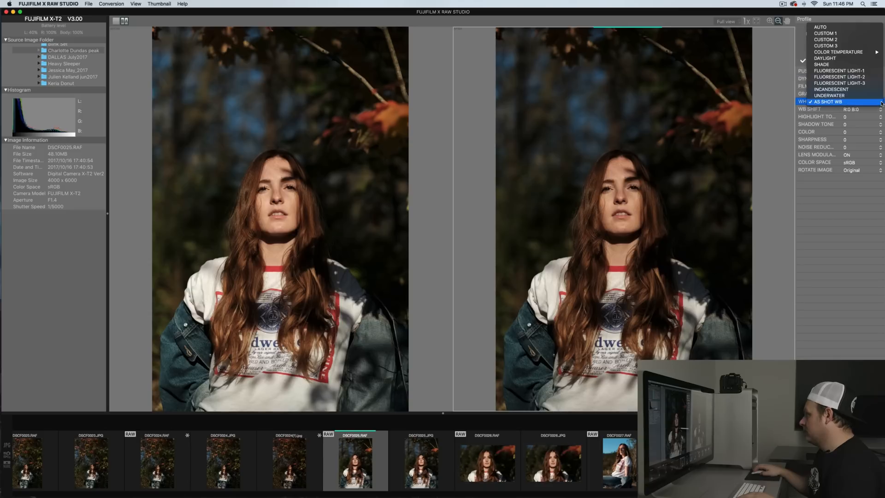
{"action": "left_click", "coordinate": [838, 52]}
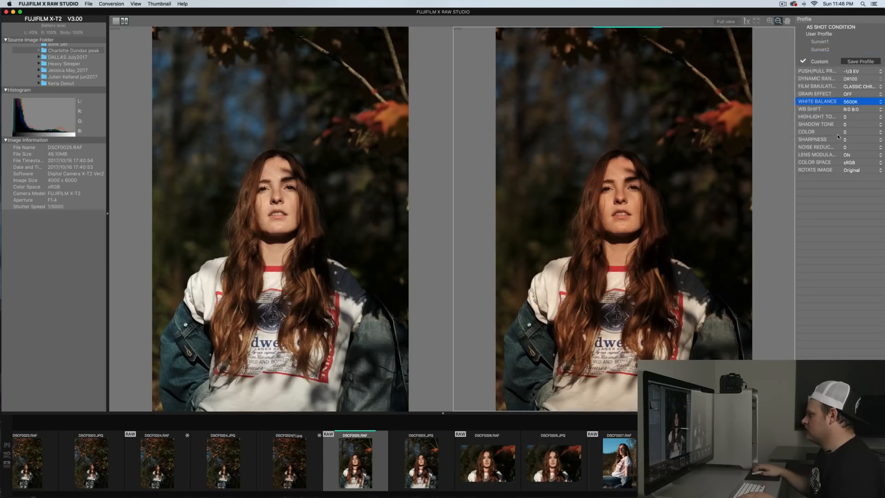
{"action": "left_click", "coordinate": [856, 139]}
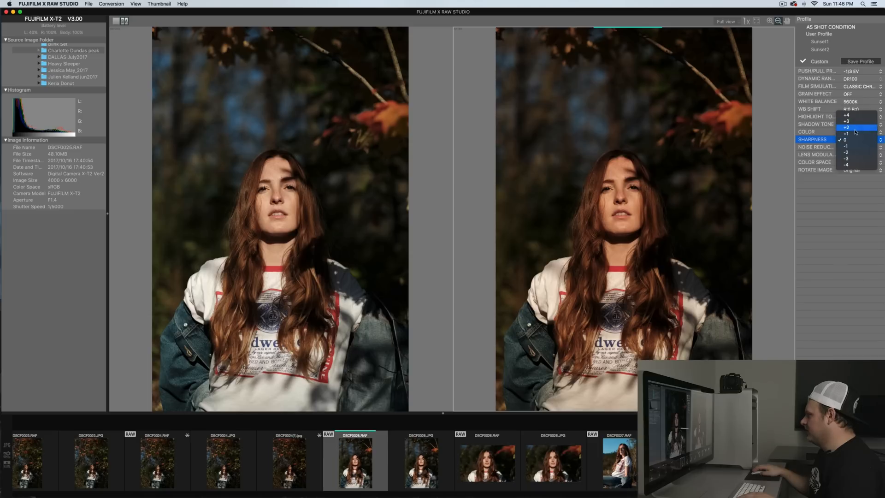
{"action": "left_click", "coordinate": [845, 140]}
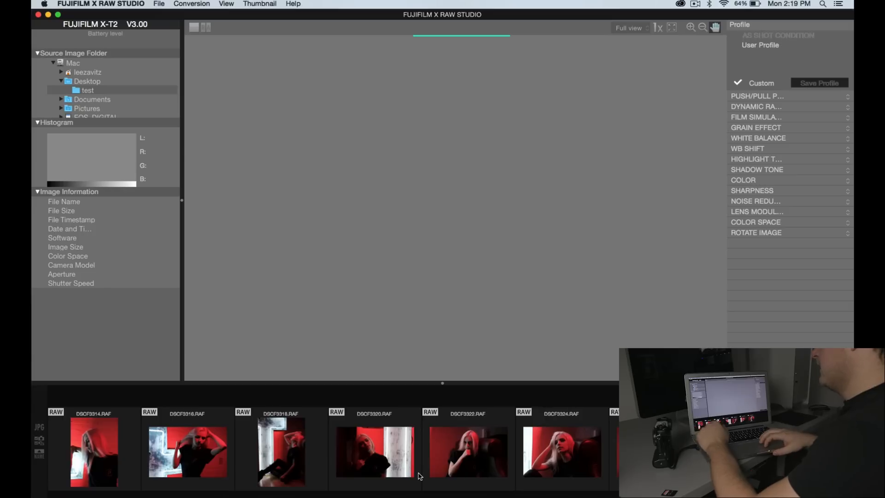
{"action": "mouse_move", "coordinate": [407, 468]}
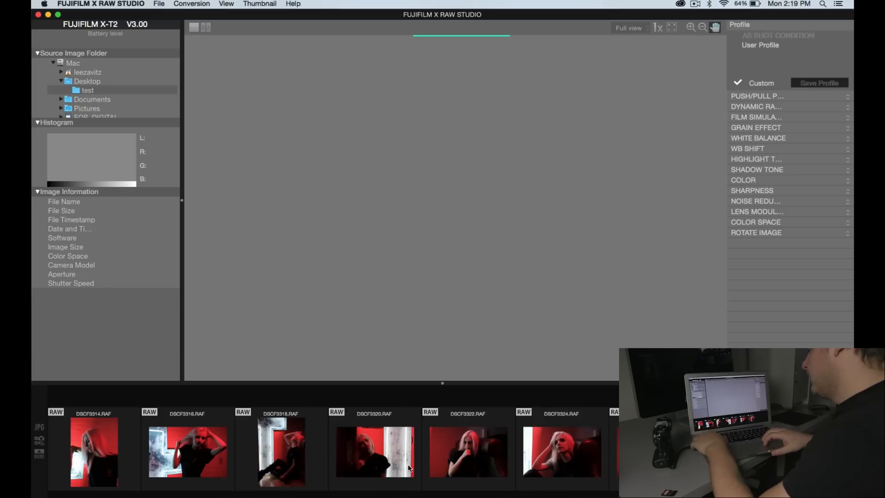
- Open the DSCF3318 neon shot, with exposure at -1/3 EV and white balance 4800K
{"action": "left_click", "coordinate": [281, 452]}
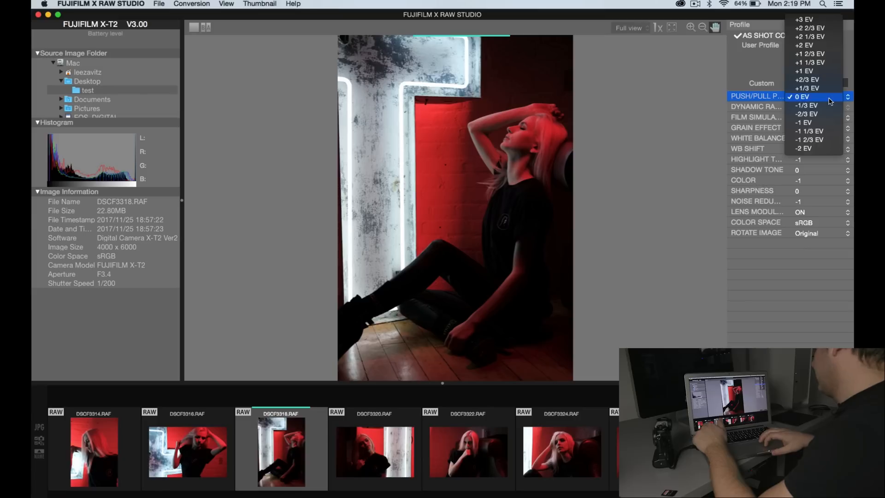
{"action": "mouse_move", "coordinate": [815, 106]}
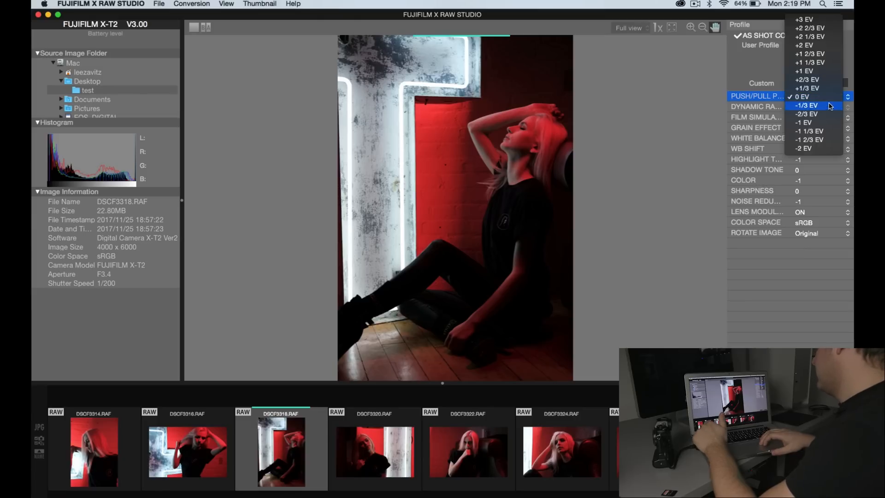
{"action": "left_click", "coordinate": [807, 105]}
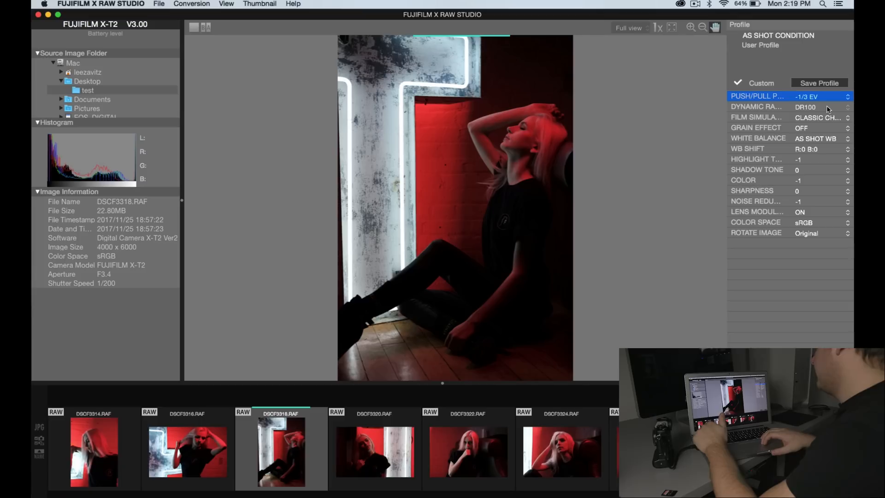
{"action": "left_click", "coordinate": [818, 118]}
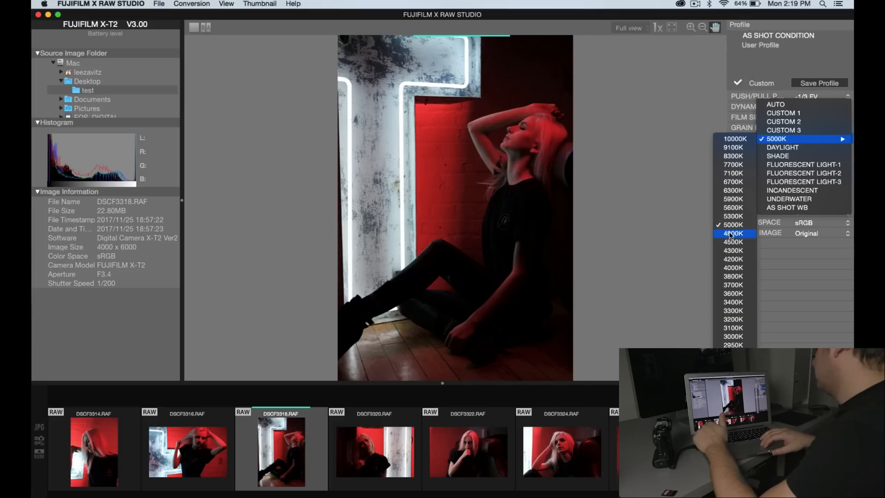
{"action": "left_click", "coordinate": [733, 233]}
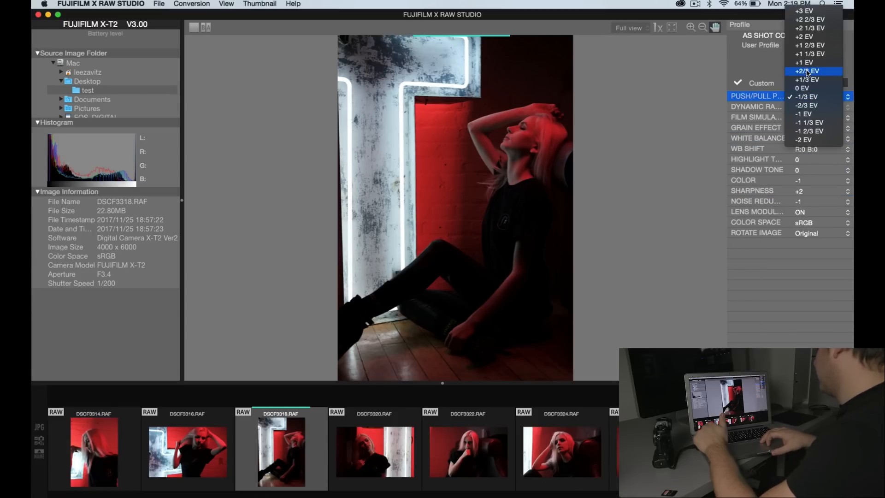
{"action": "left_click", "coordinate": [807, 97]}
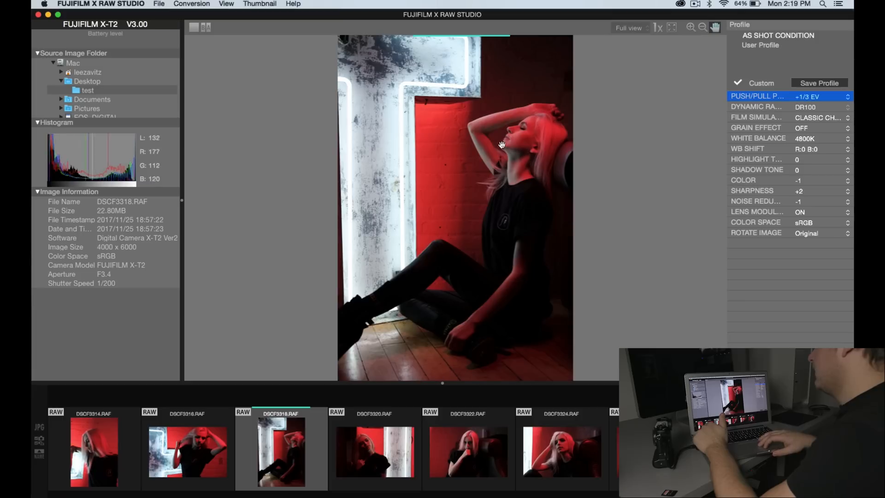